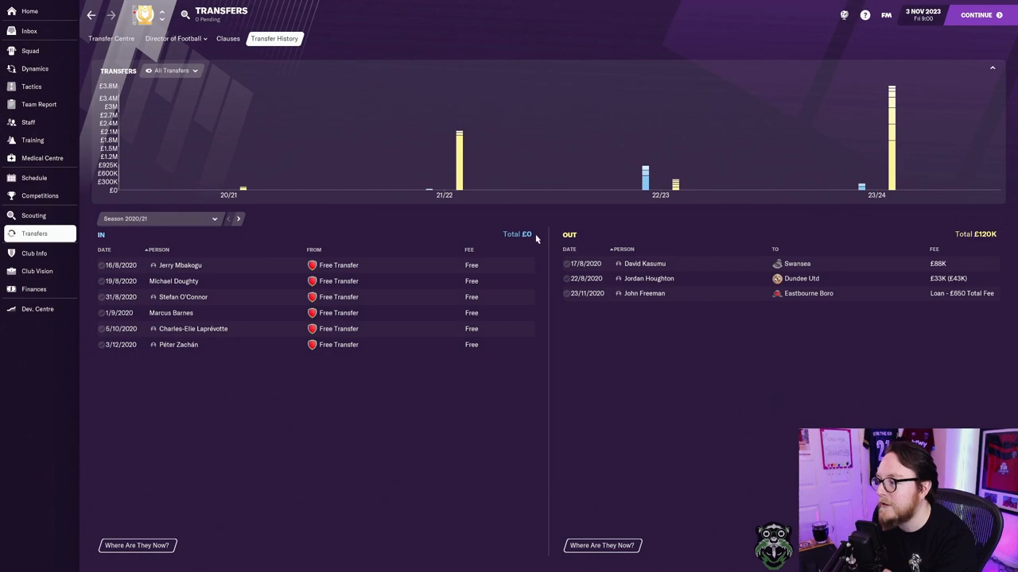
Flip the transfer history between 2020/21, 2021/22 and 2023/24, then go to the fixture schedule
click(239, 219)
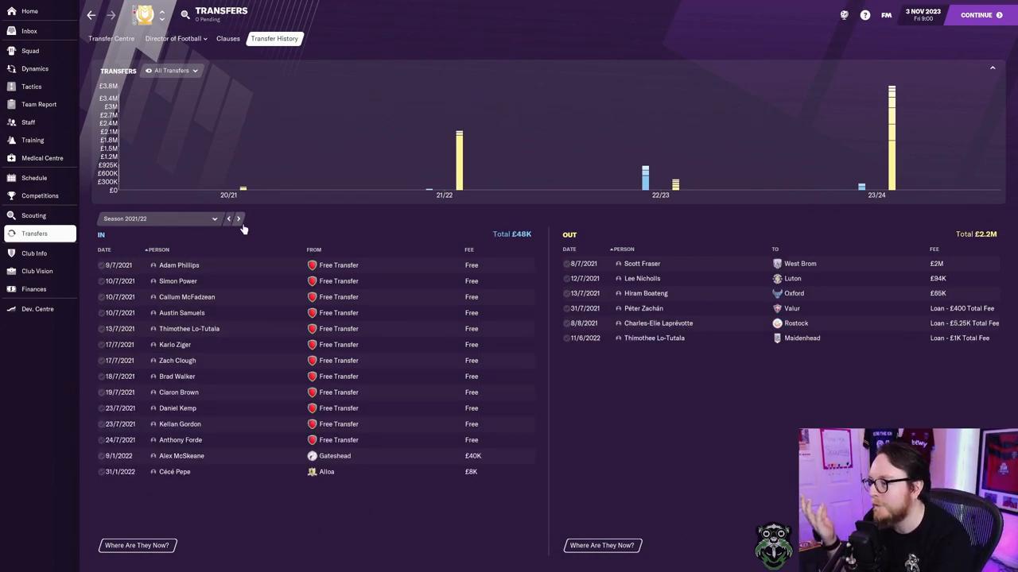
click(238, 219)
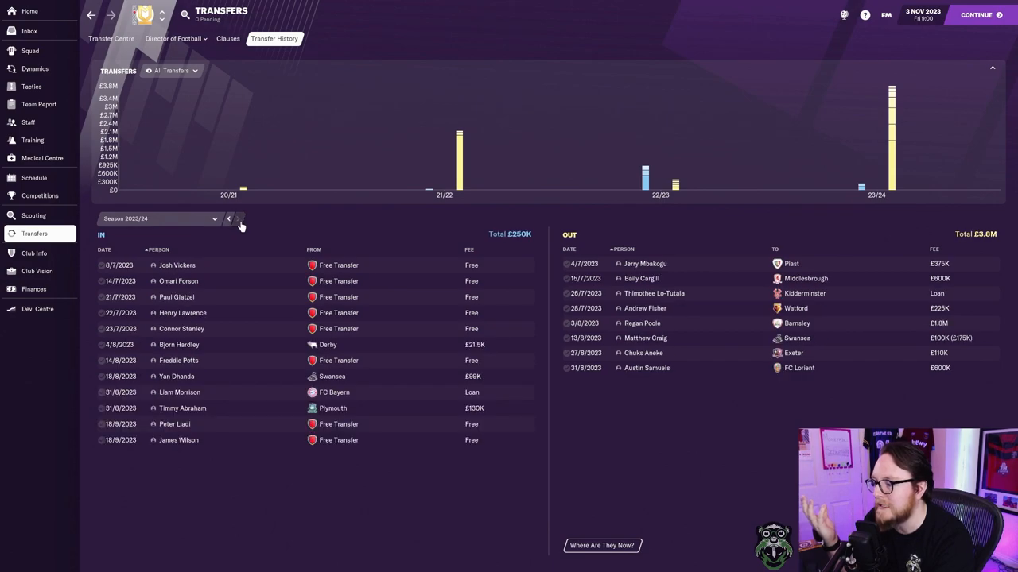
click(229, 220)
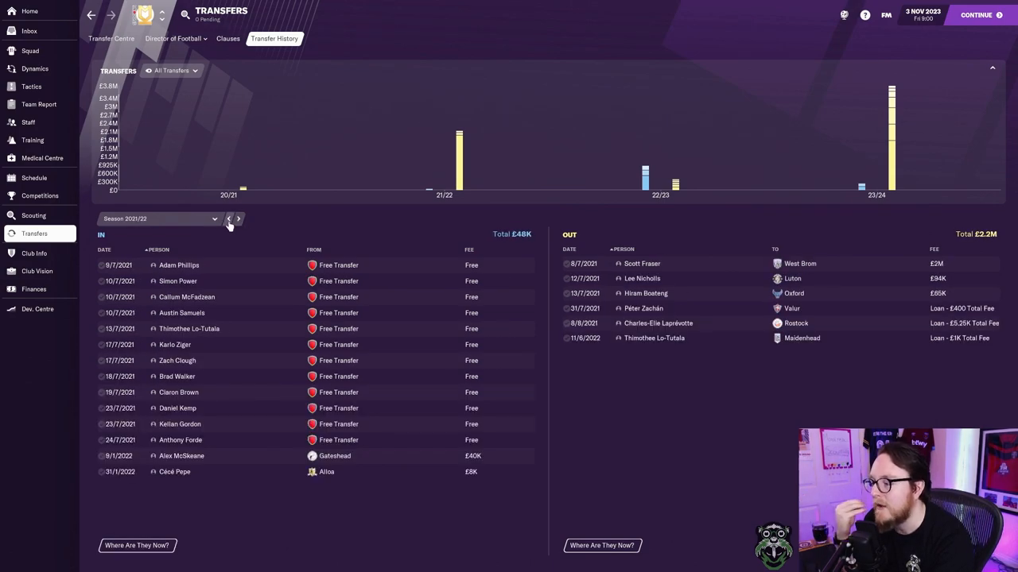
click(229, 220)
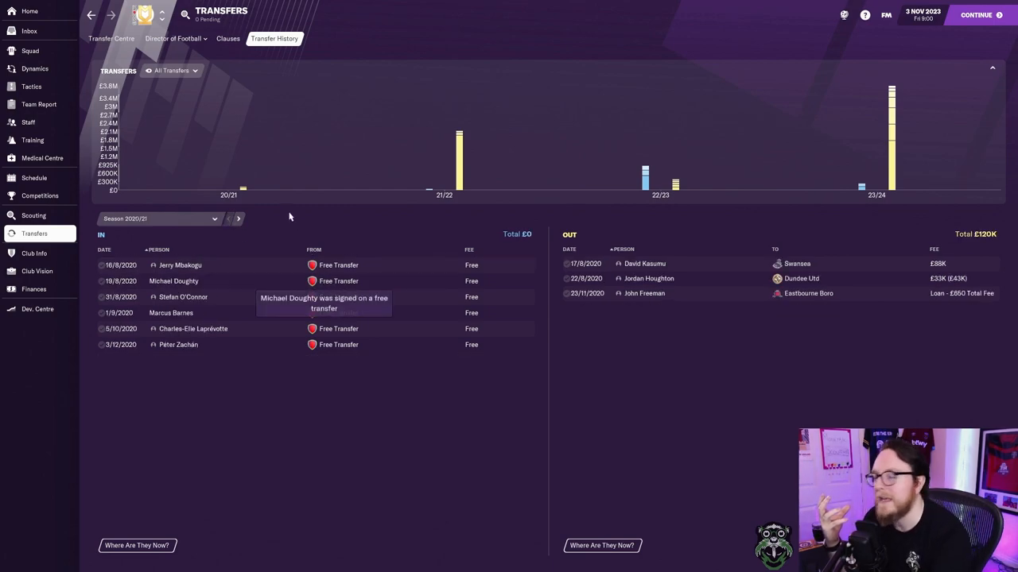
click(35, 178)
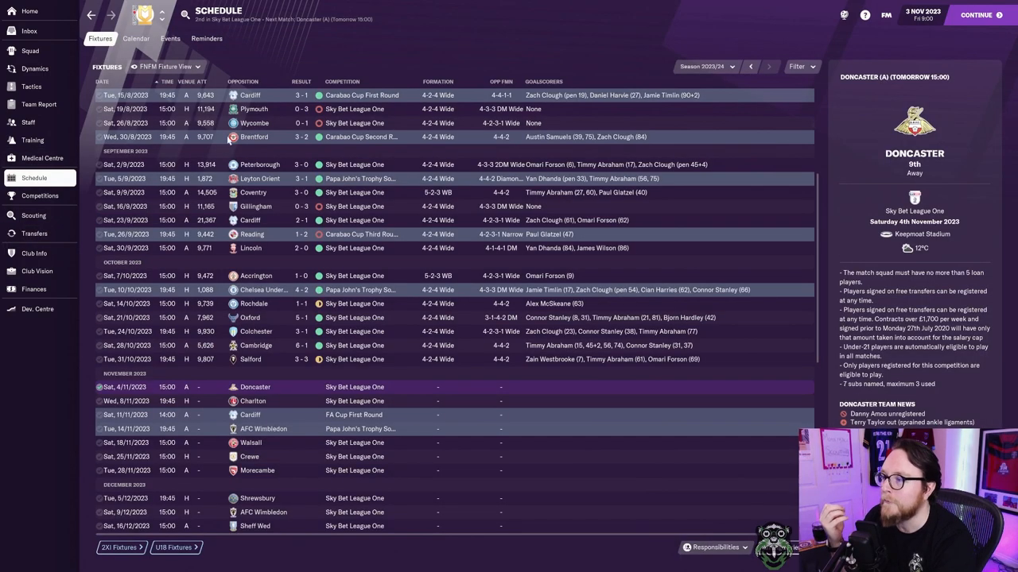
Step the schedule back through 2022/23 and 2020/21, settling on the 2021/22 fixtures
click(750, 66)
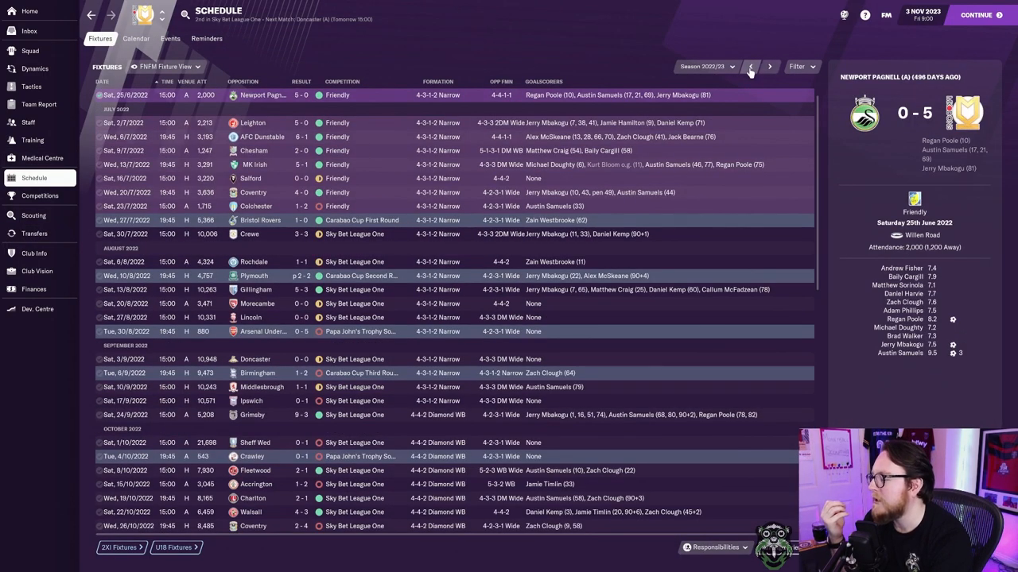
click(750, 66)
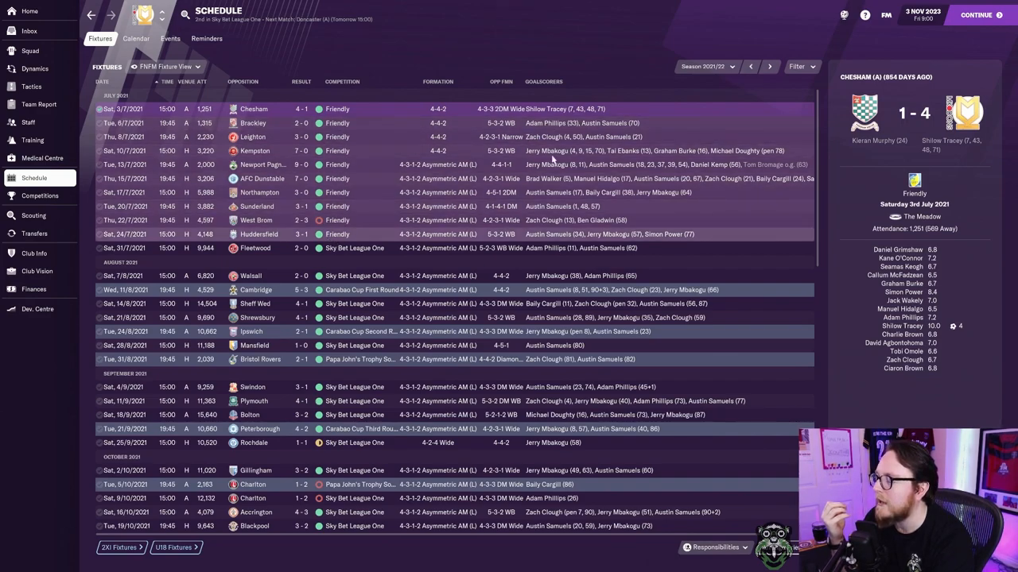
click(751, 67)
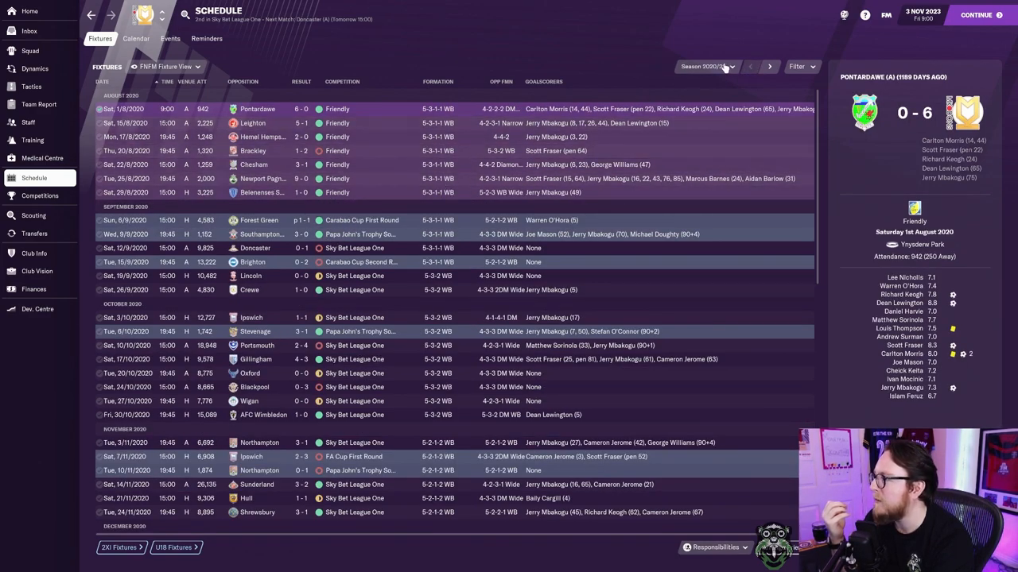
click(768, 67)
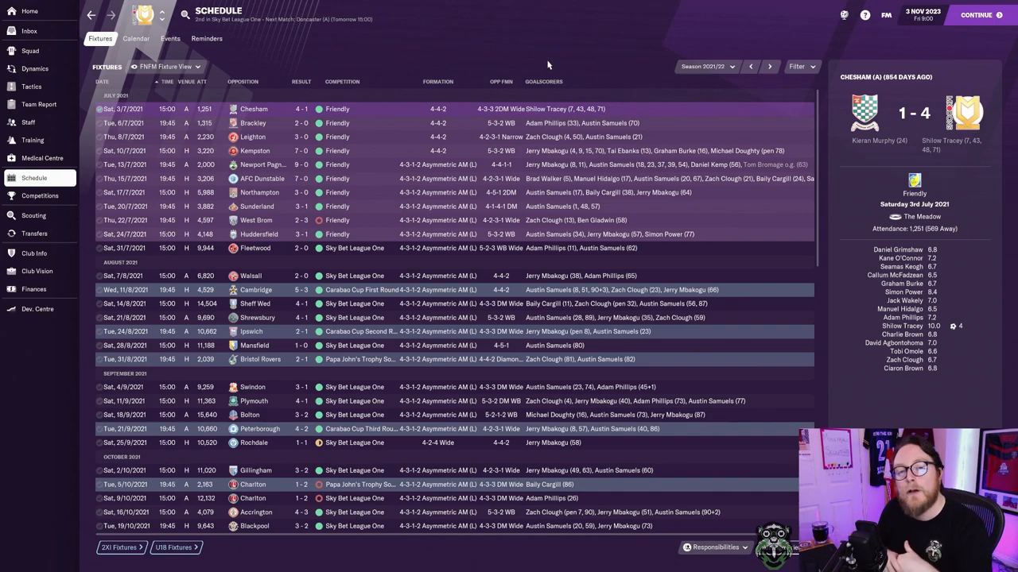
mouse_move(470, 2)
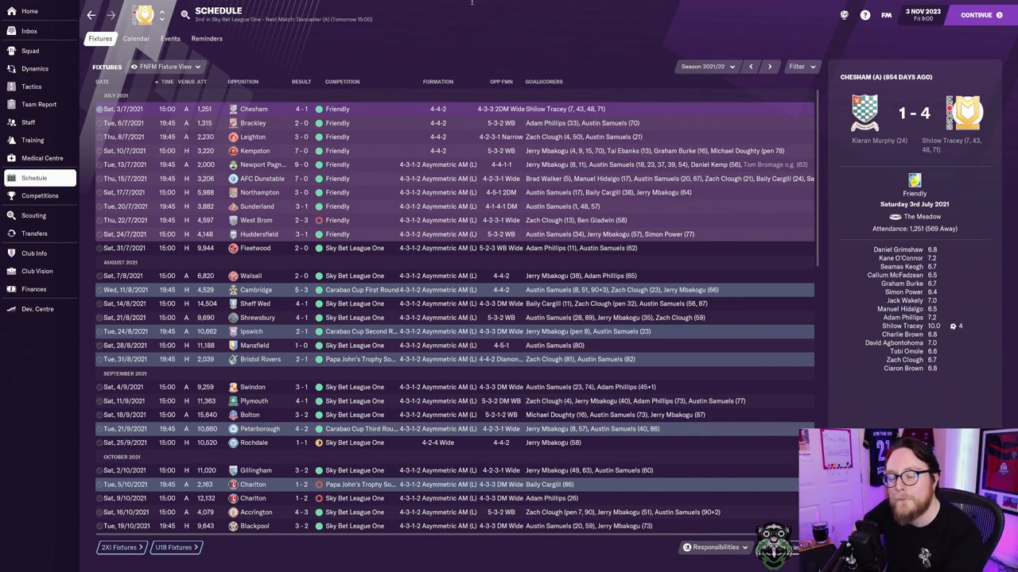
Return to the 2021/22 transfer history and scroll through the signings and departures
click(35, 233)
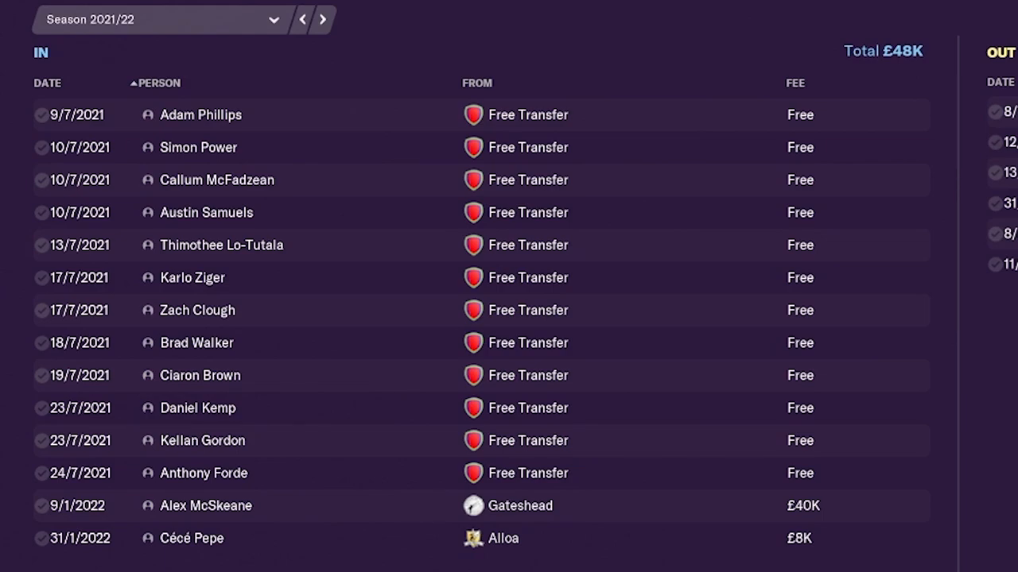
scroll(down, 3)
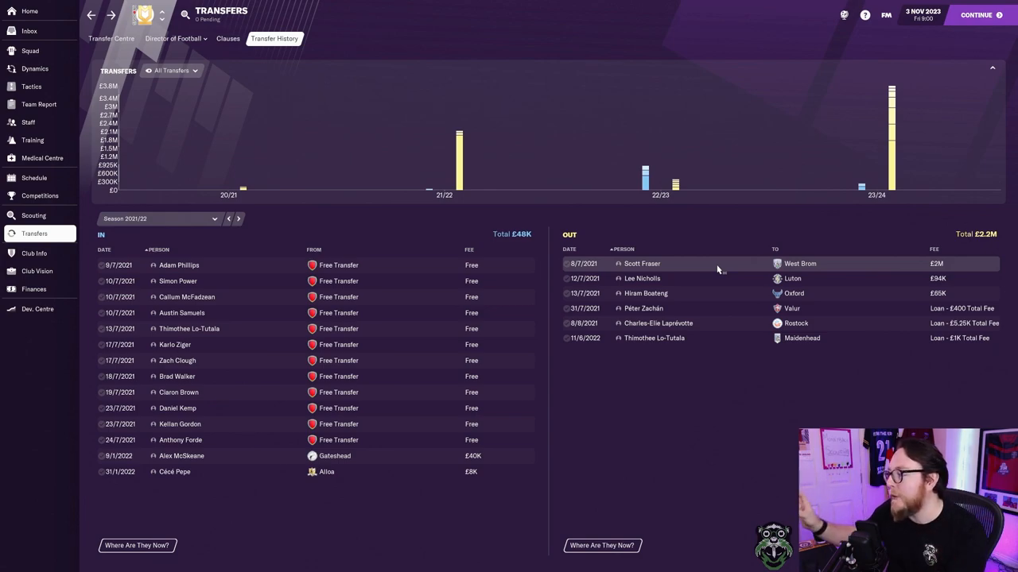
mouse_move(682, 278)
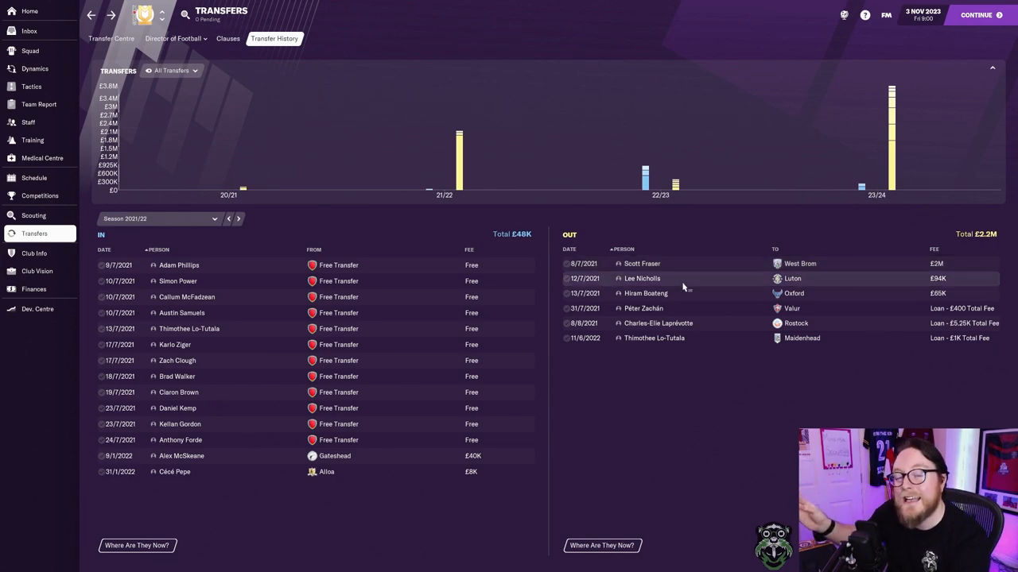
mouse_move(678, 292)
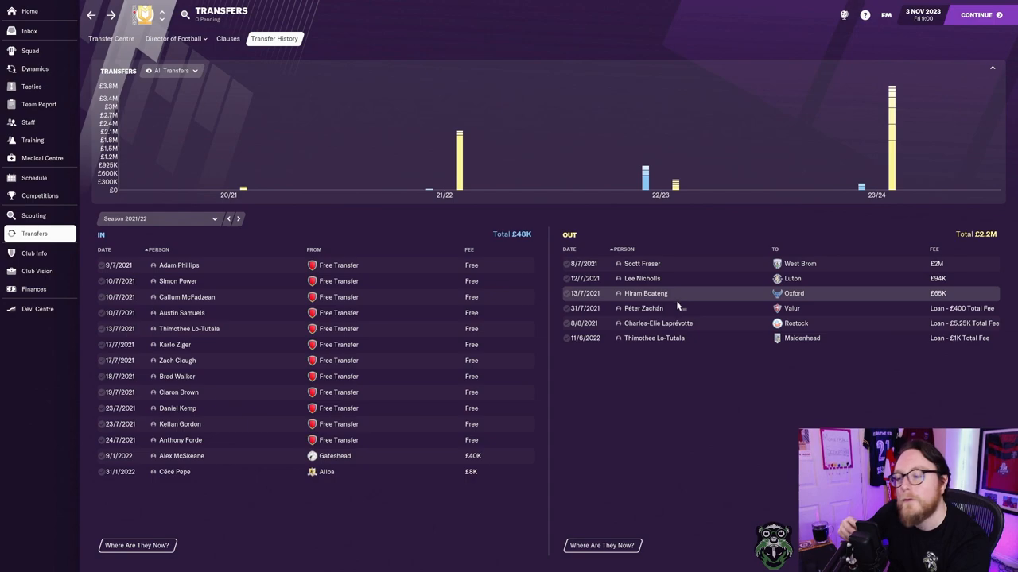
mouse_move(245, 464)
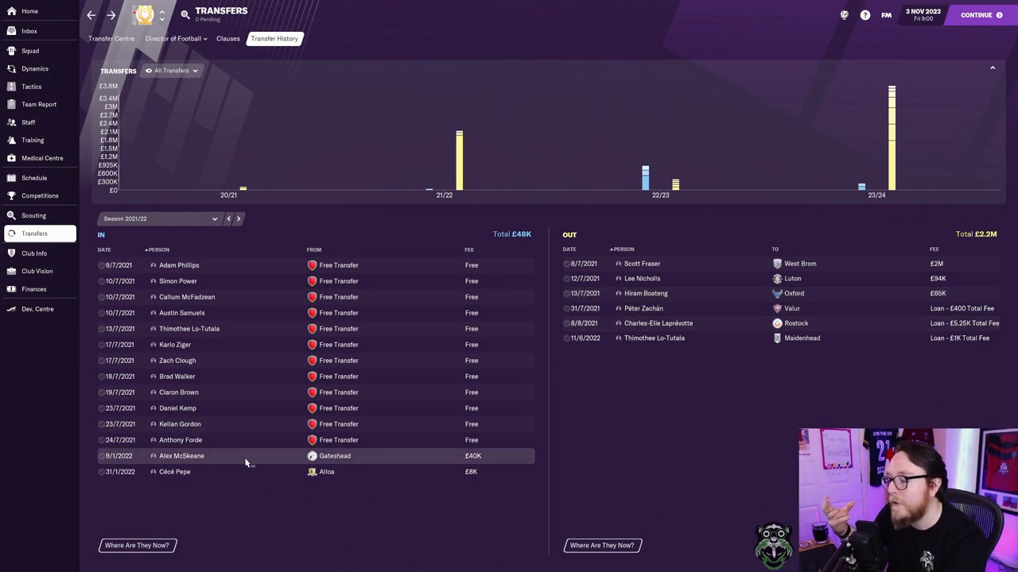
mouse_move(197, 455)
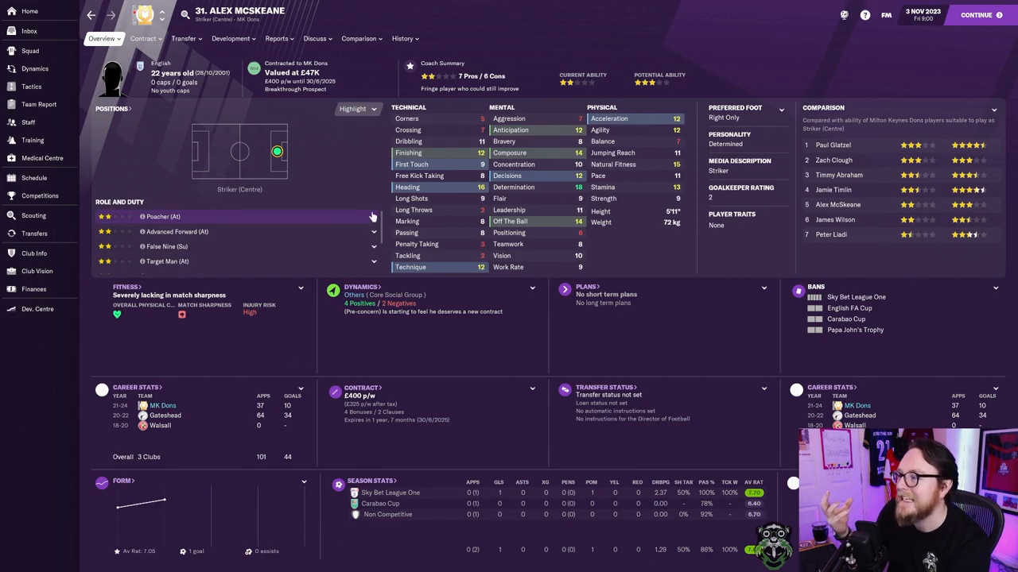
mouse_move(464, 121)
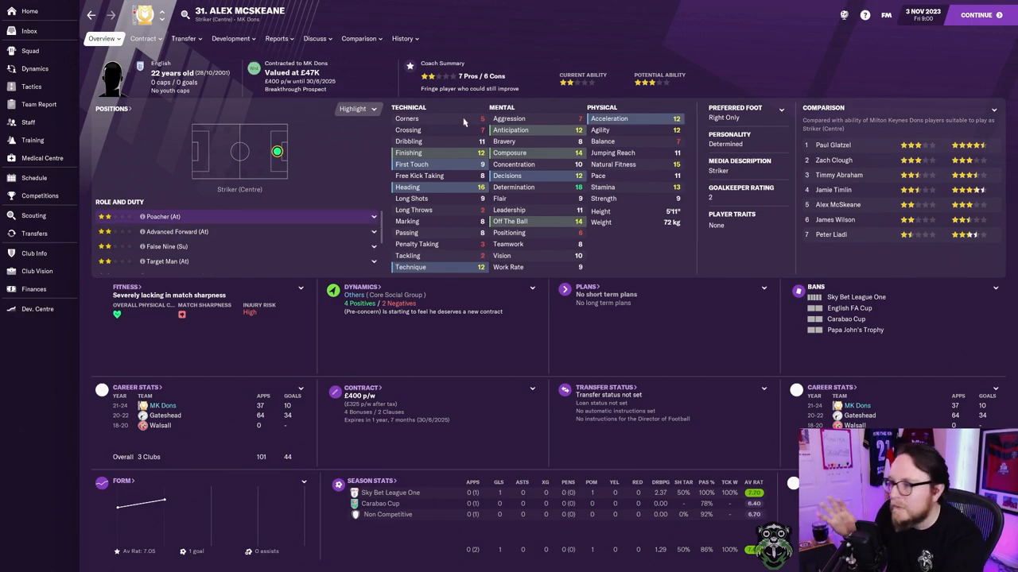
Show Alex McSkeane's career history with Walsall, Gateshead and MK Dons
click(404, 38)
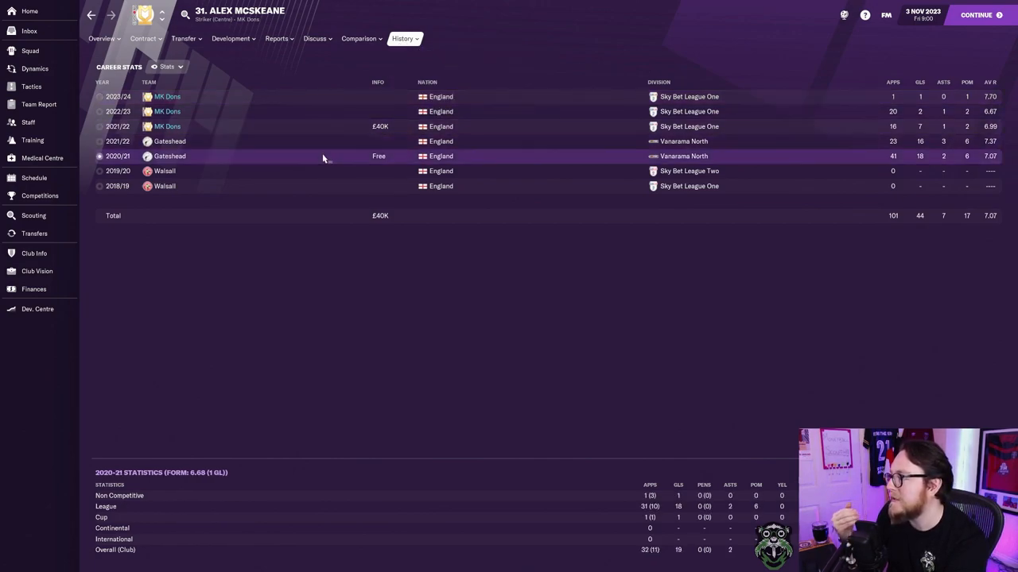
Check McSkeane's 2021/22 MK Dons season stats, then go back to the transfer history
click(318, 142)
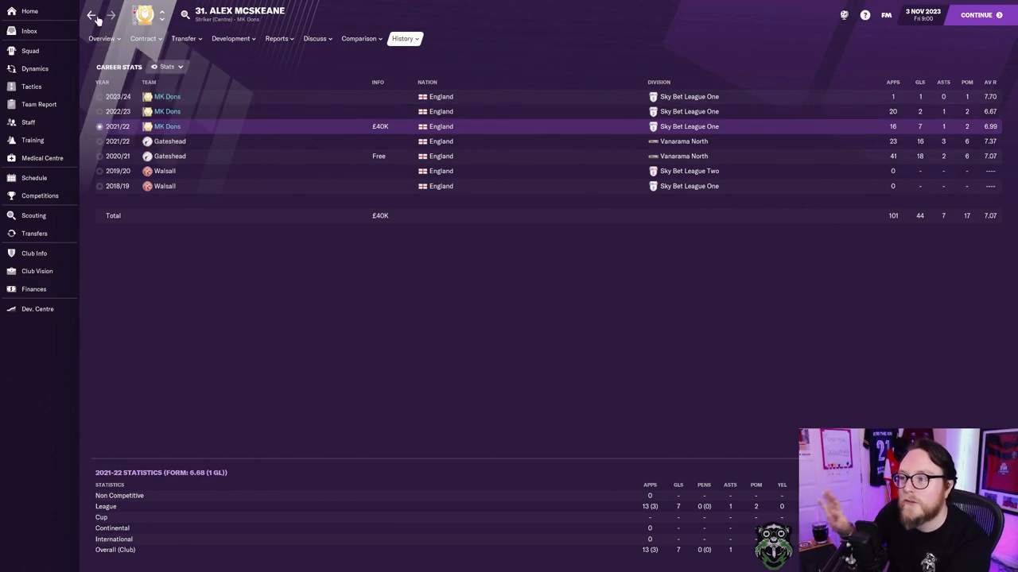
click(34, 232)
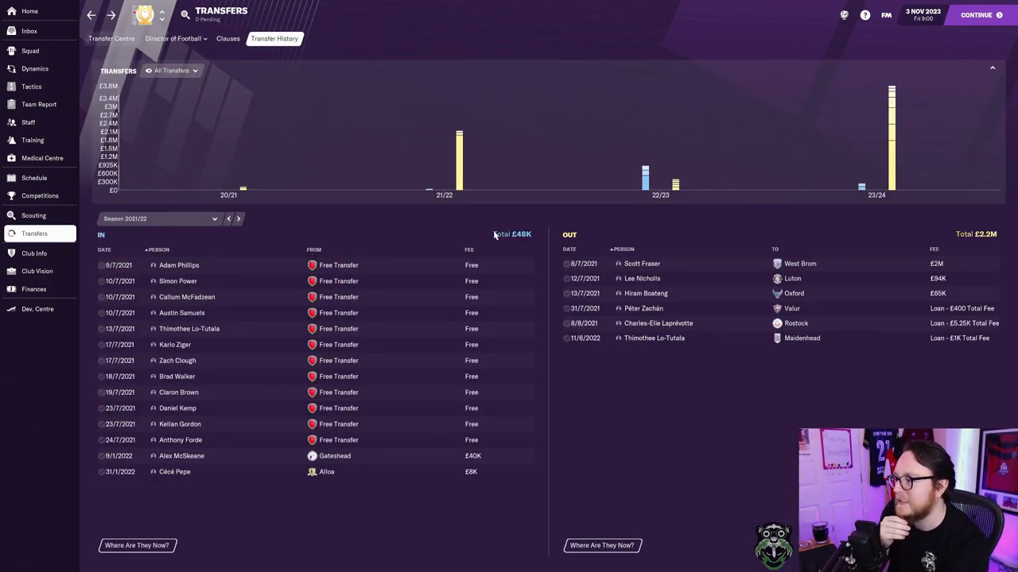
Advance the transfer history through 2022/23 to the 2023/24 ins and outs
click(238, 219)
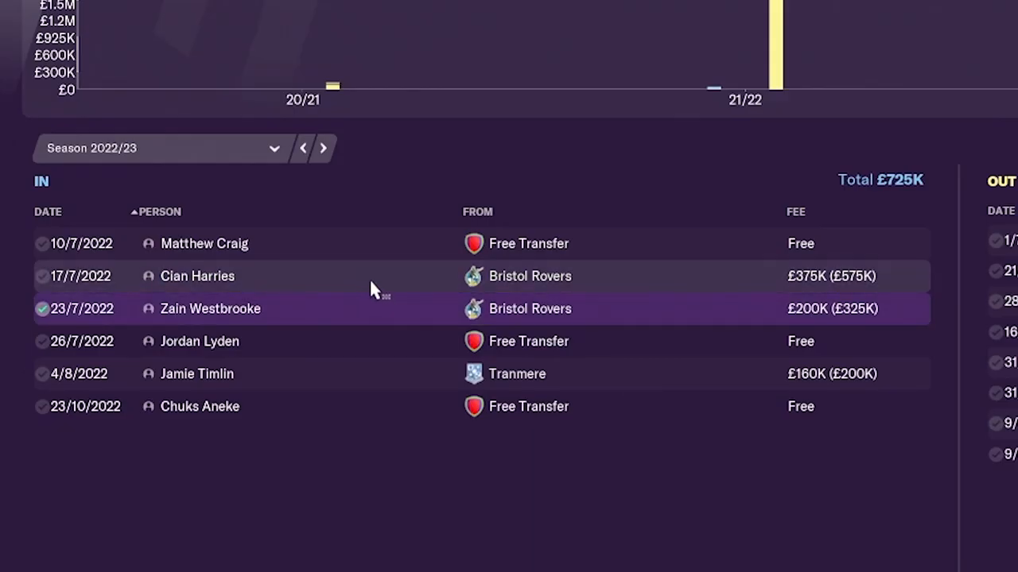
mouse_move(808, 299)
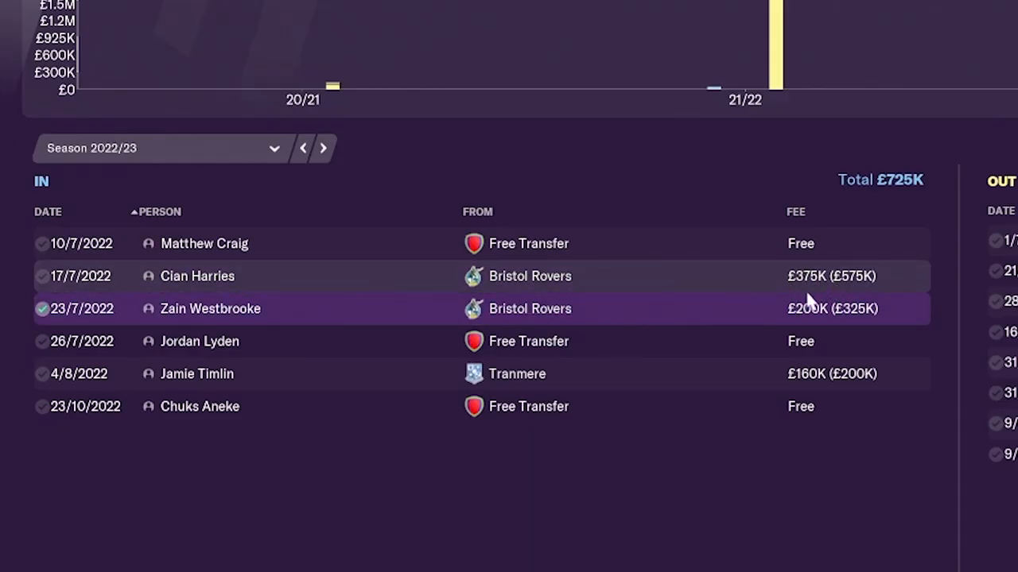
mouse_move(722, 150)
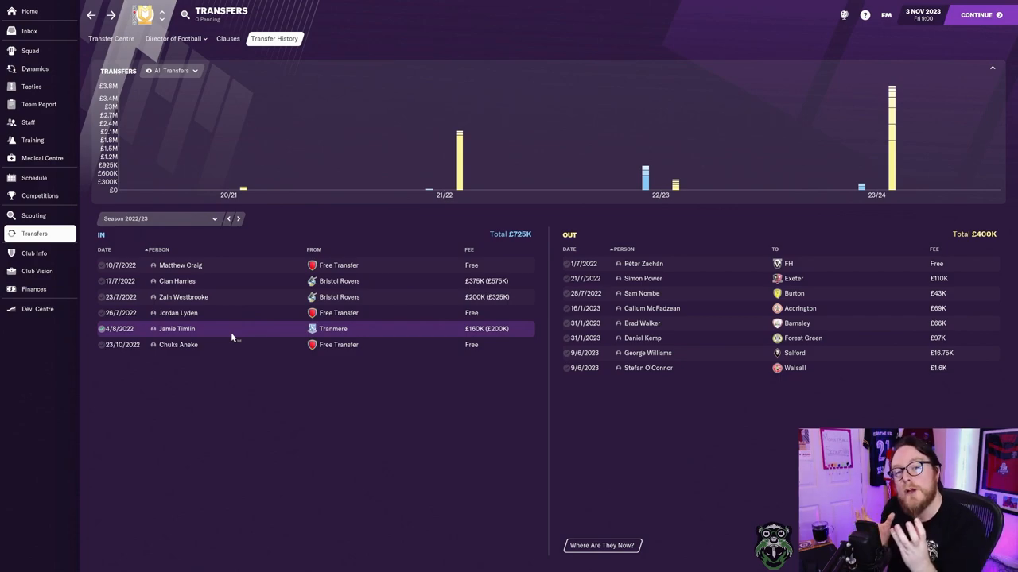
mouse_move(445, 355)
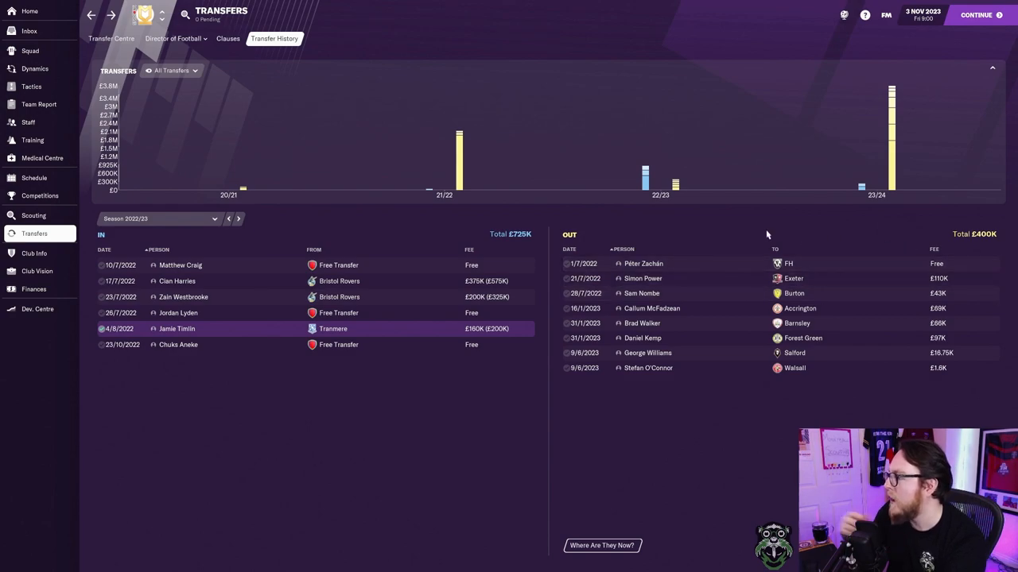
click(239, 219)
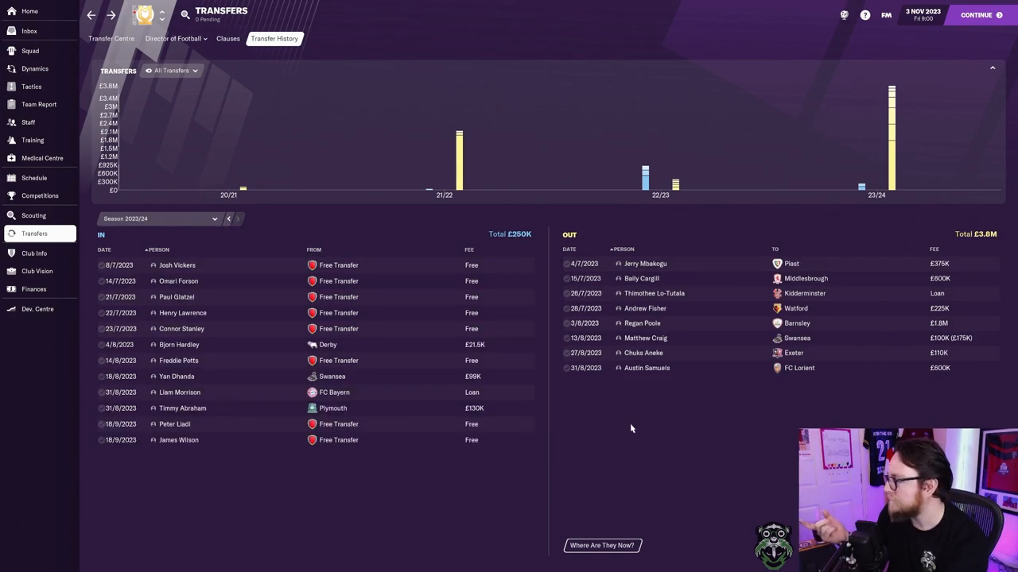
mouse_move(814, 420)
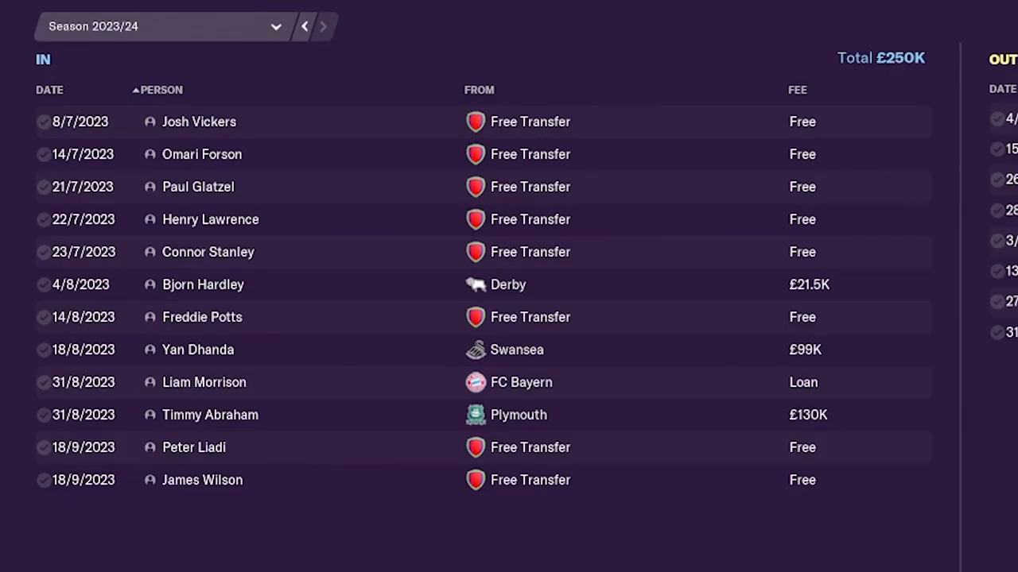
mouse_move(753, 420)
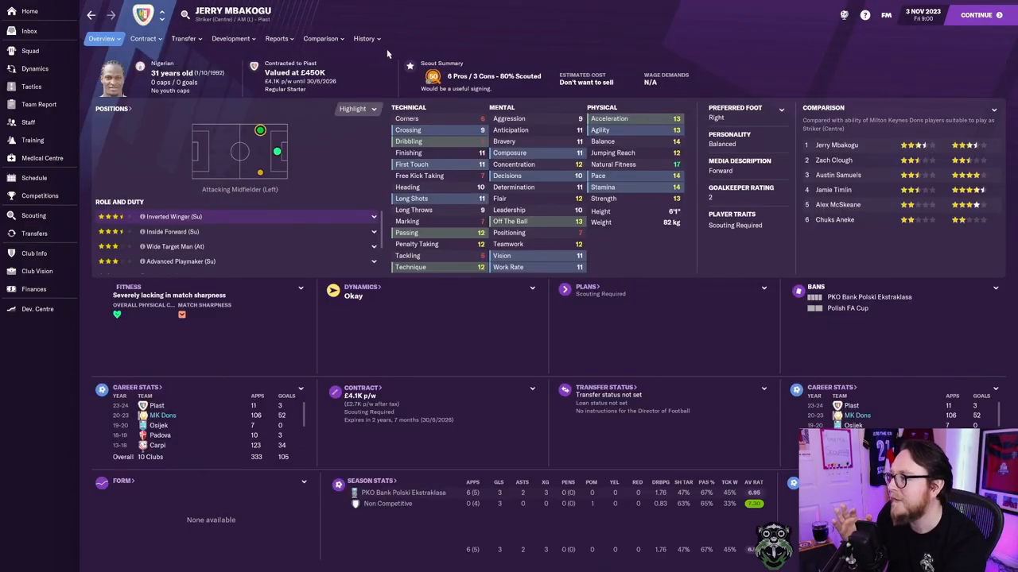
click(363, 38)
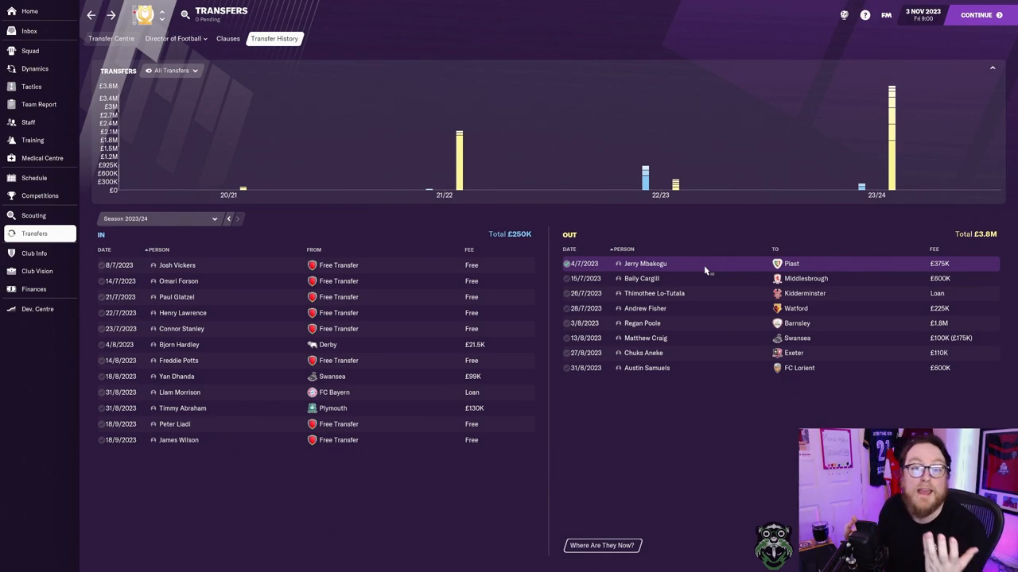
mouse_move(719, 242)
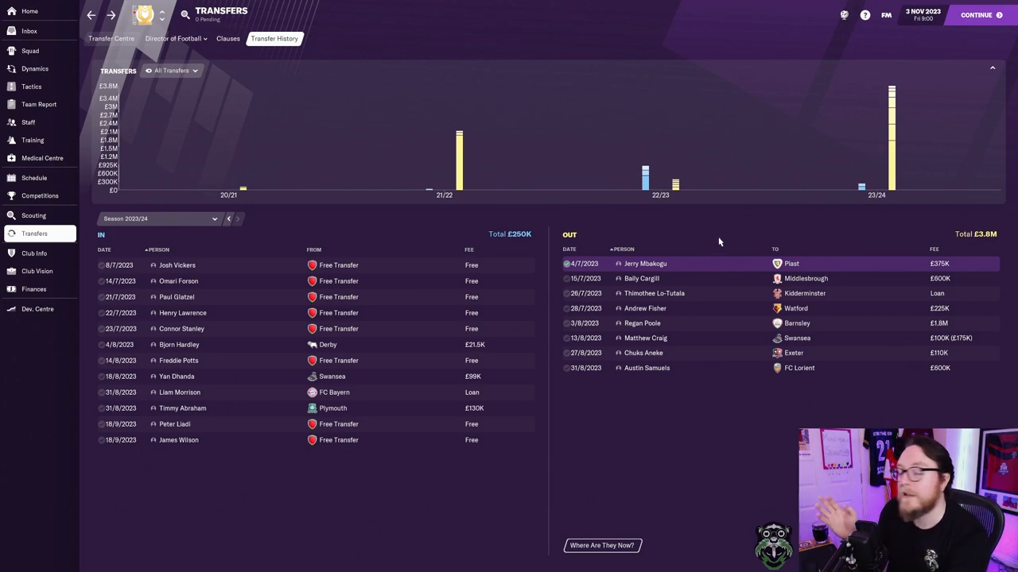
mouse_move(719, 332)
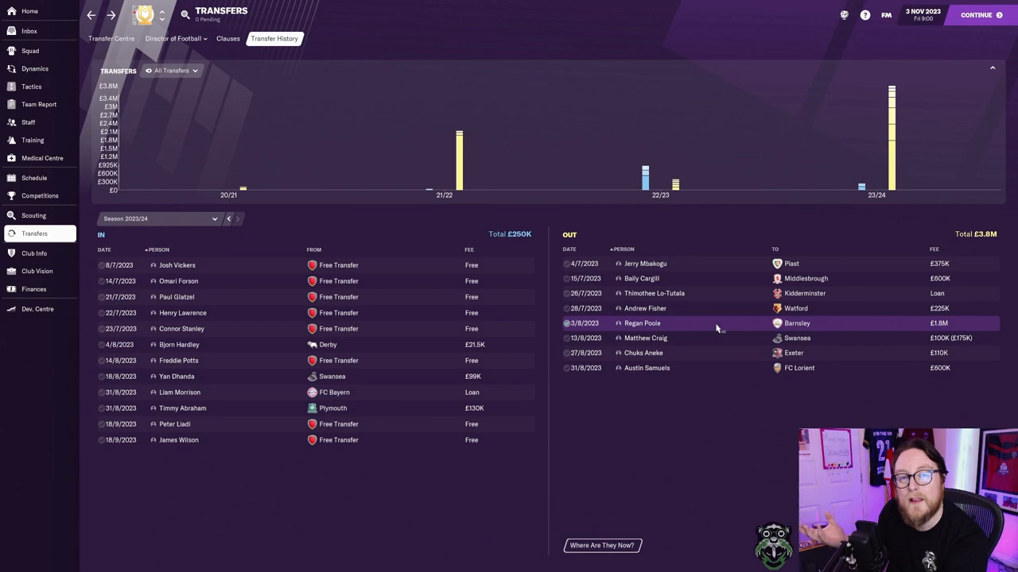
mouse_move(671, 325)
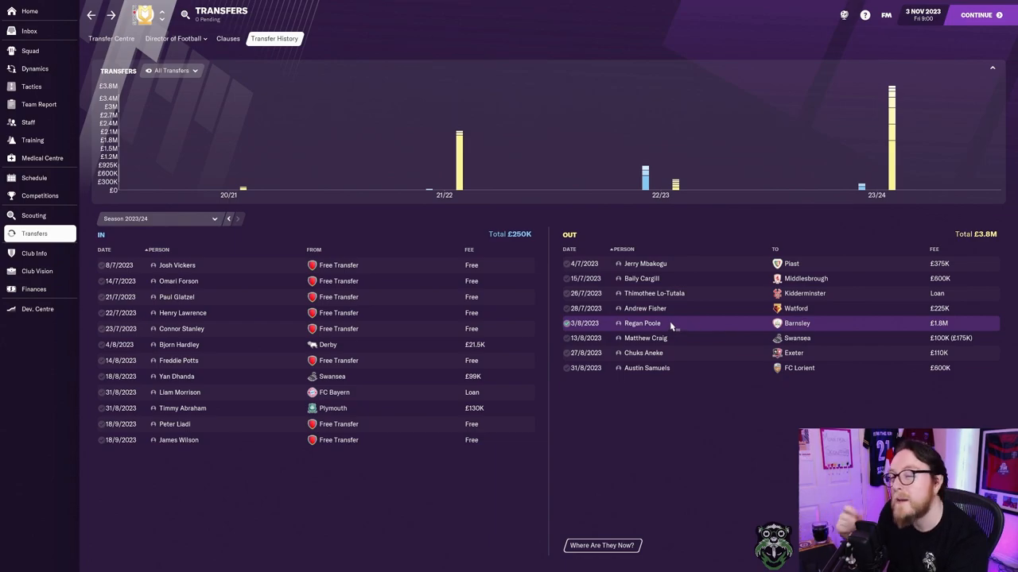
mouse_move(643, 323)
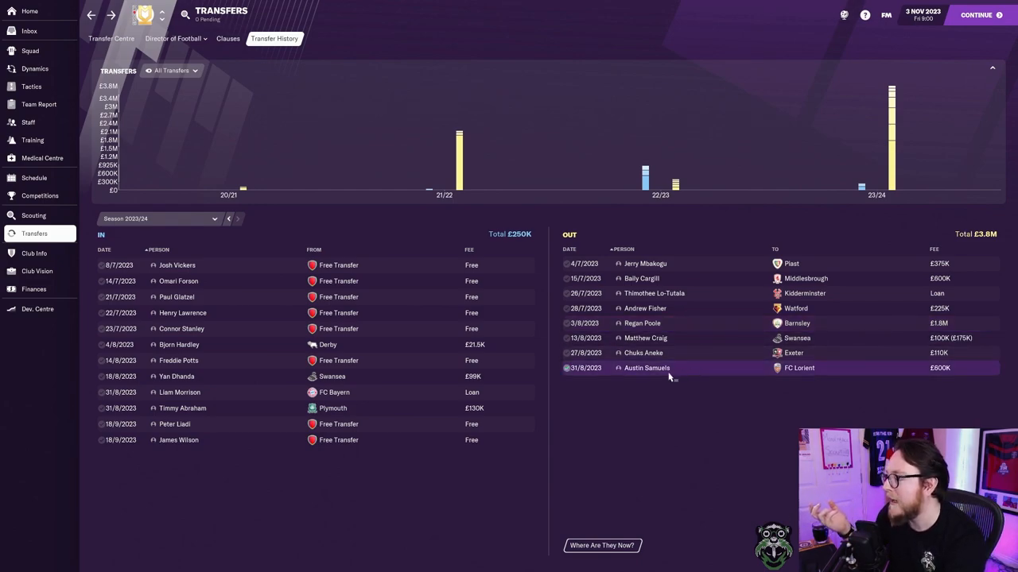
mouse_move(645, 369)
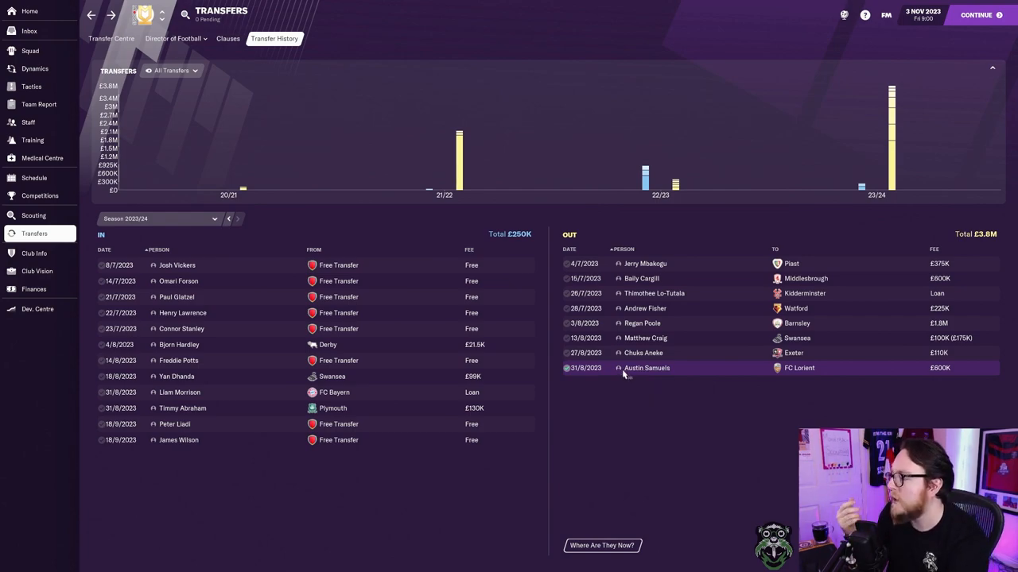
click(646, 367)
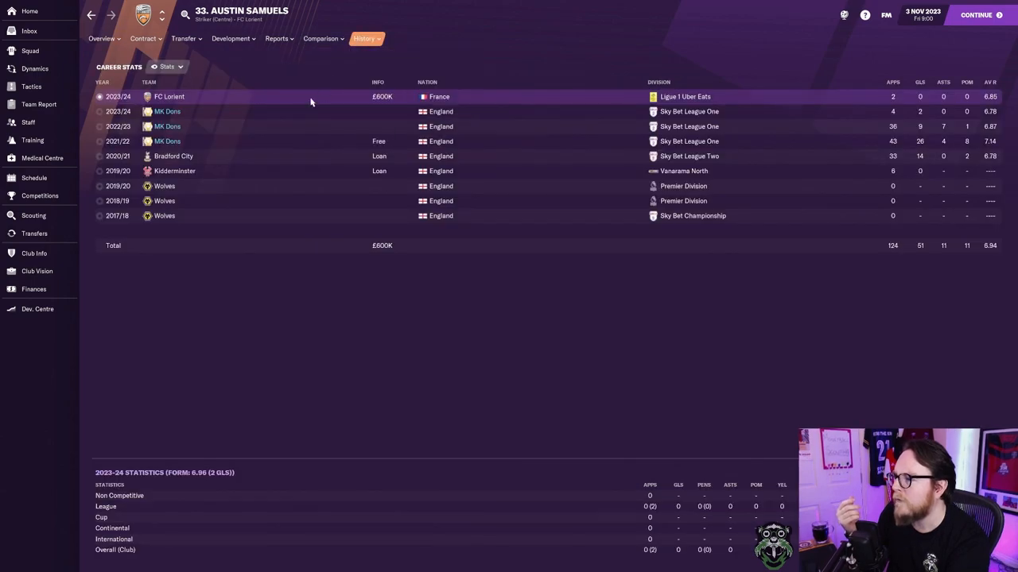
mouse_move(236, 146)
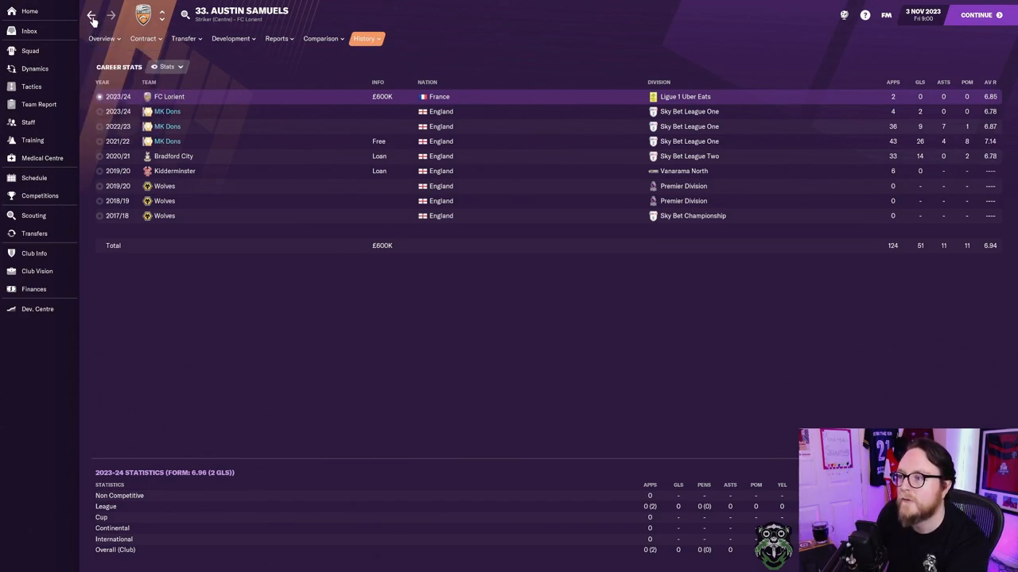
click(35, 232)
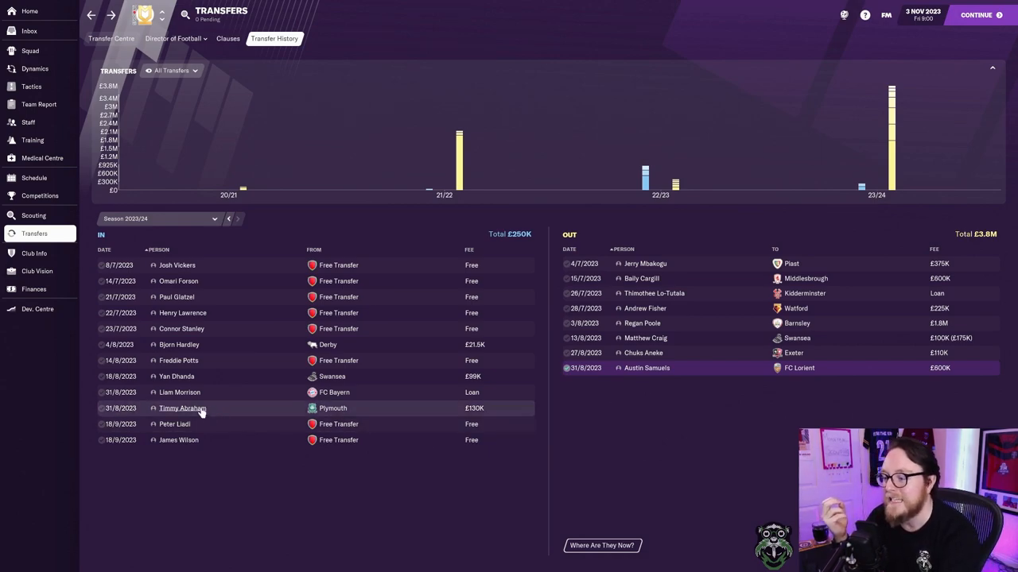
View Timmy Abraham's career record, including his £100K move from Plymouth to MK Dons
click(181, 407)
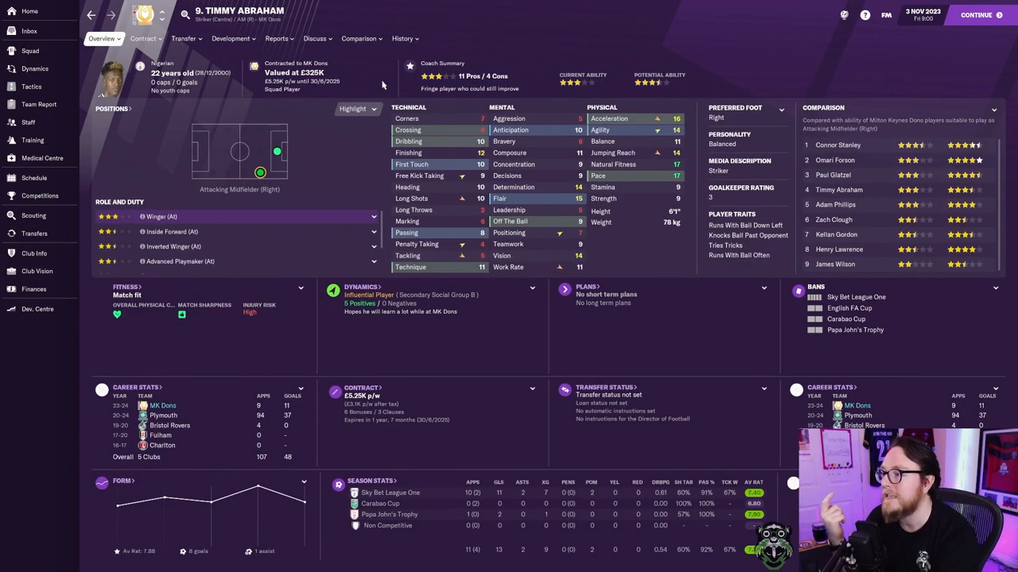
click(402, 38)
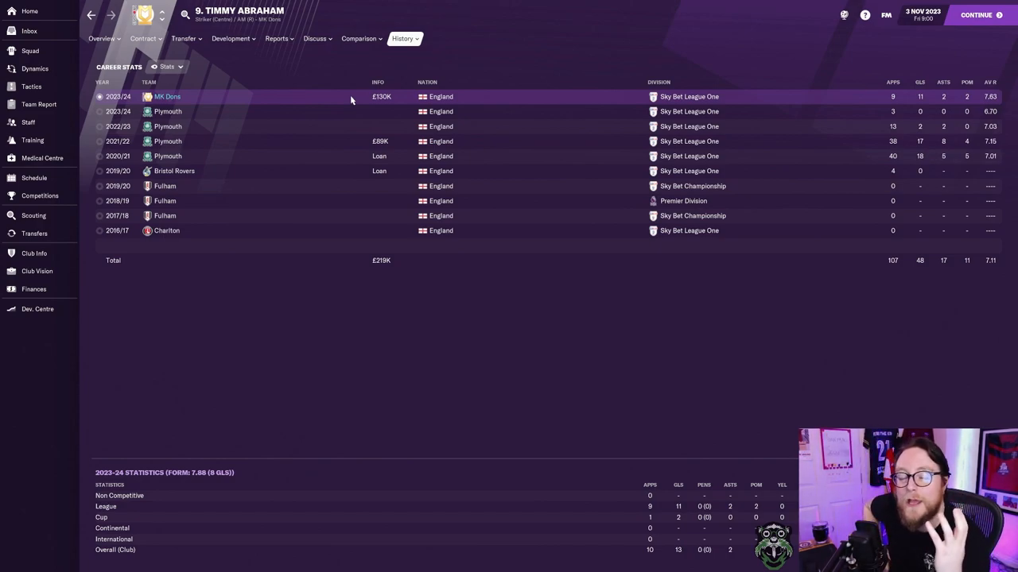
mouse_move(777, 114)
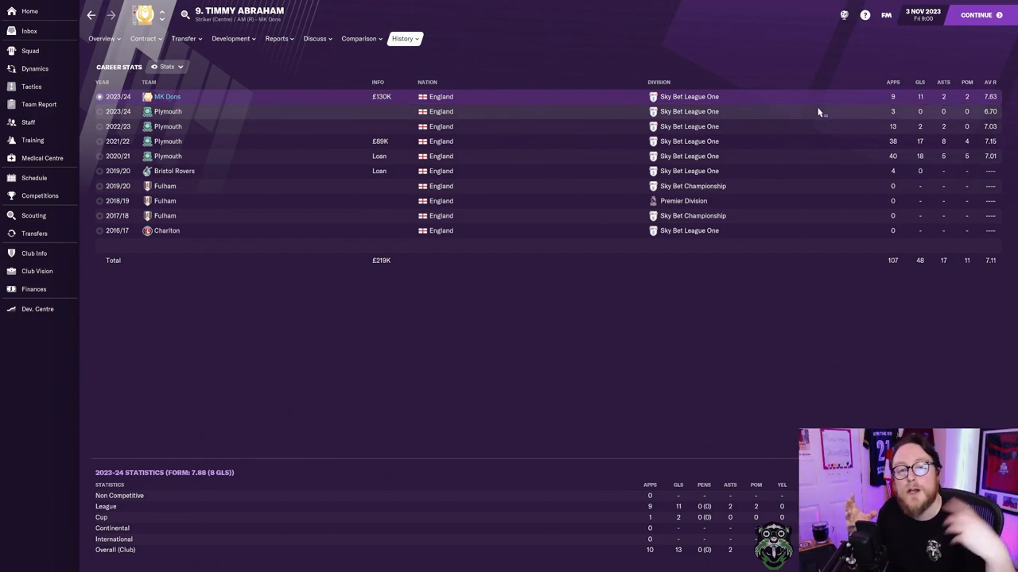
click(102, 38)
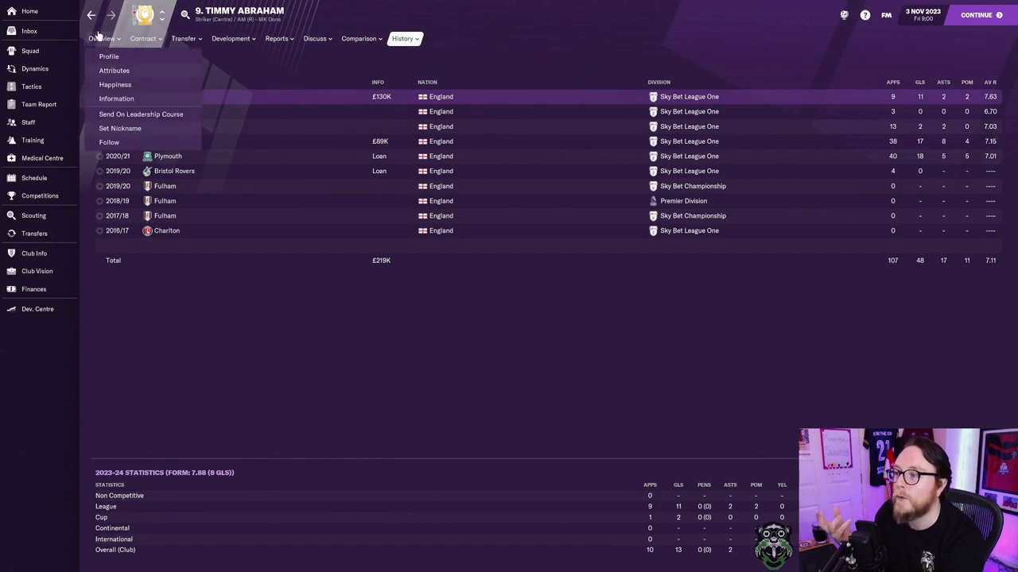
click(108, 55)
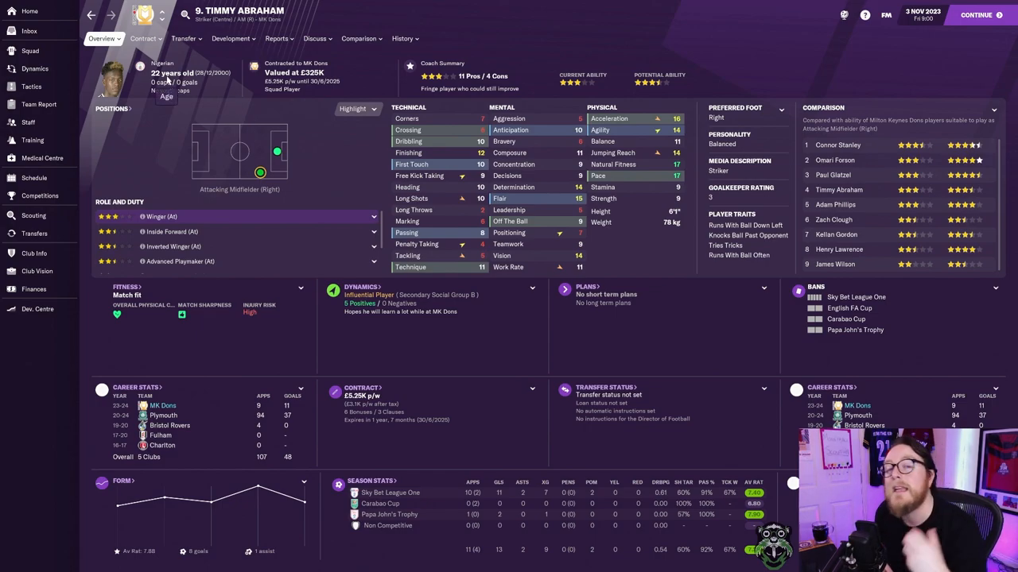
mouse_move(167, 83)
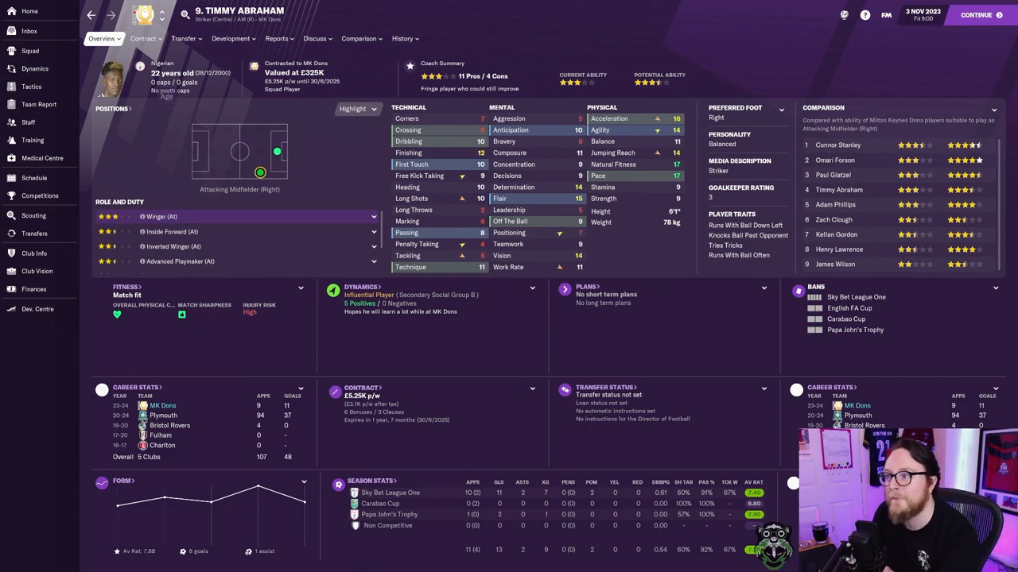
click(34, 232)
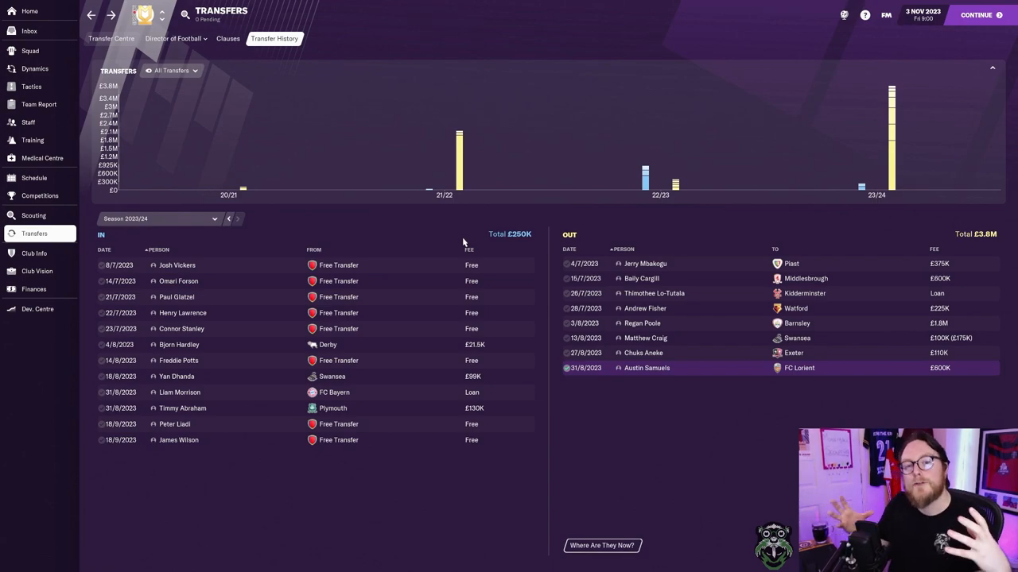